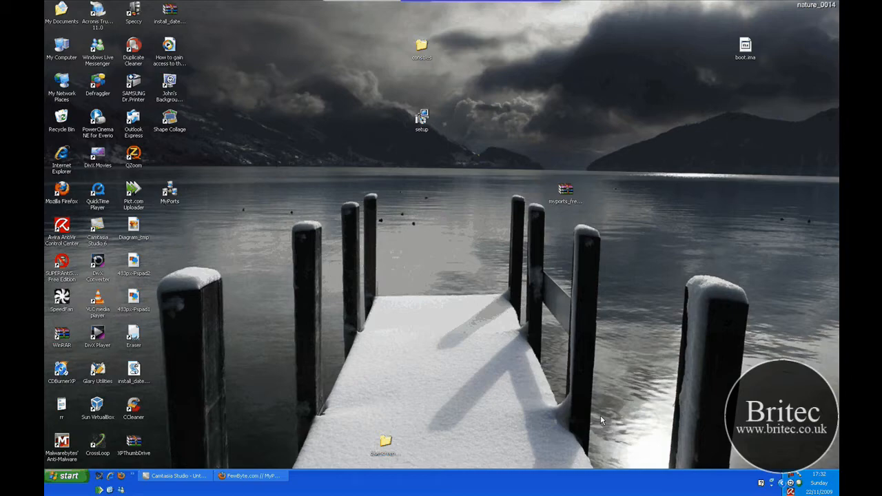
mouse_move(475, 461)
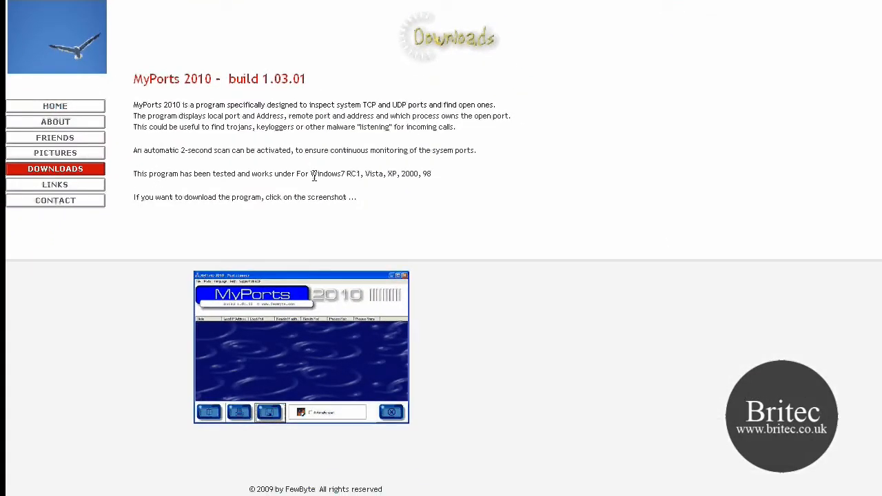
mouse_move(411, 179)
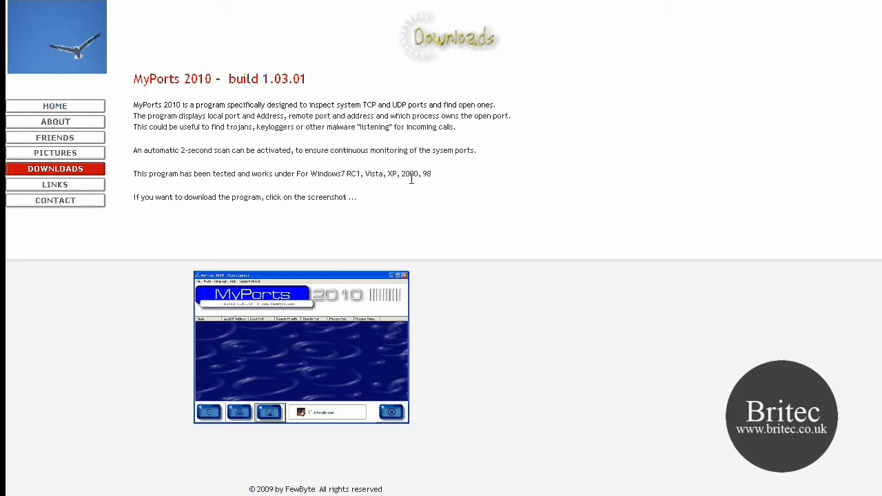
mouse_move(474, 207)
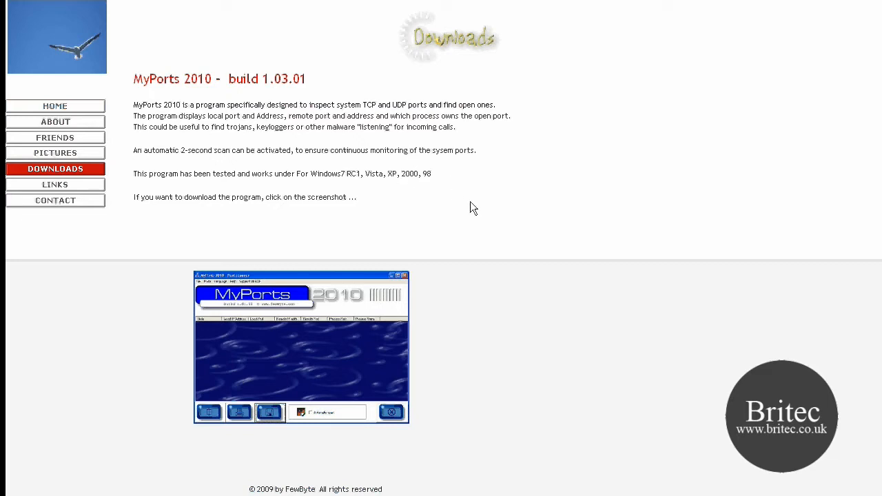
mouse_move(427, 190)
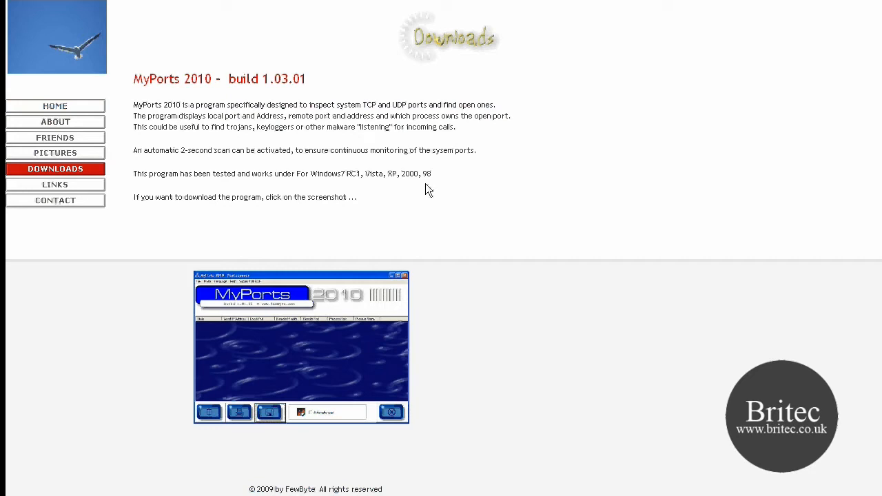
mouse_move(549, 317)
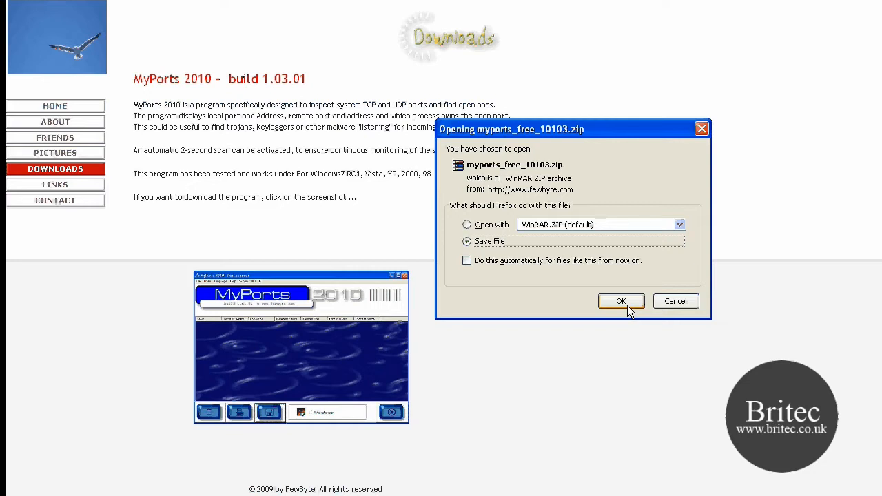
mouse_move(702, 130)
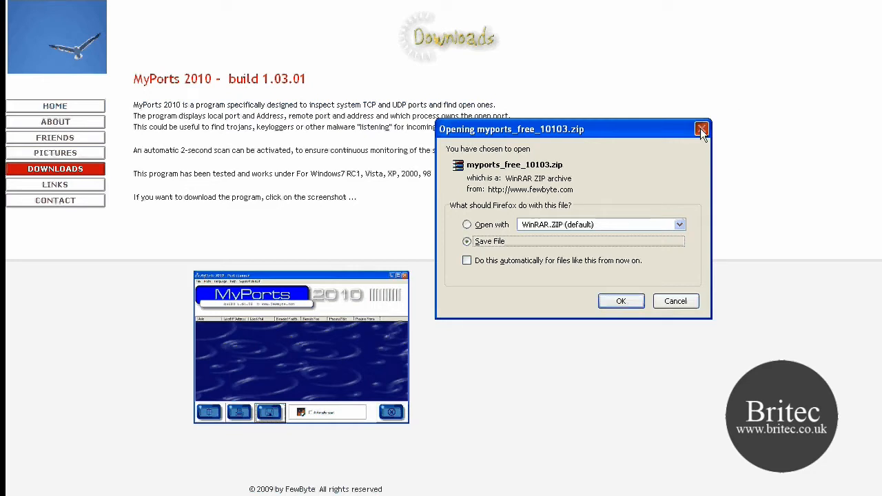
Close the 'Opening myports_free_10103.zip' prompt so the desktop shows
left_click(702, 130)
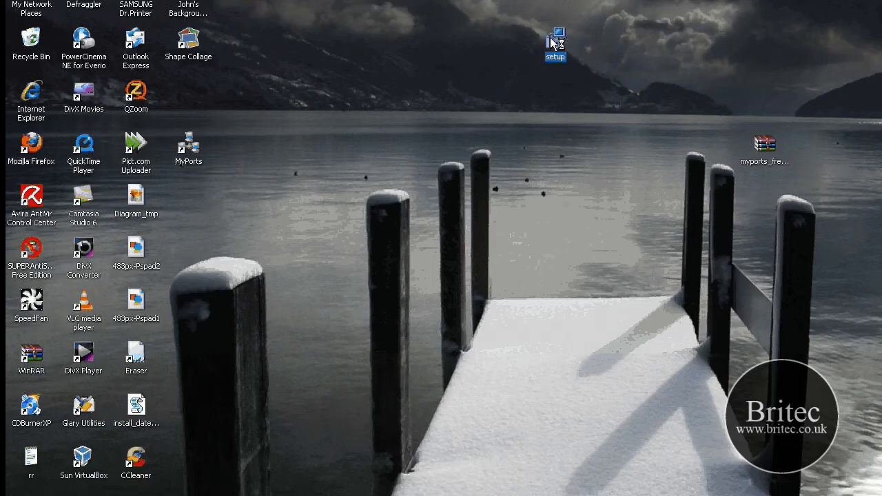
Run setup from the desktop, keep the default folder and MyPorts shortcuts, finish and launch MyPorts
double_click(556, 38)
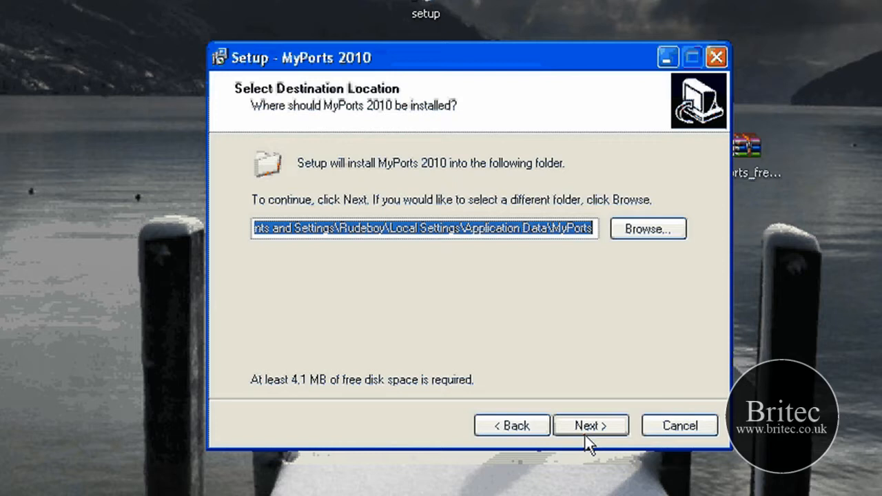
left_click(590, 424)
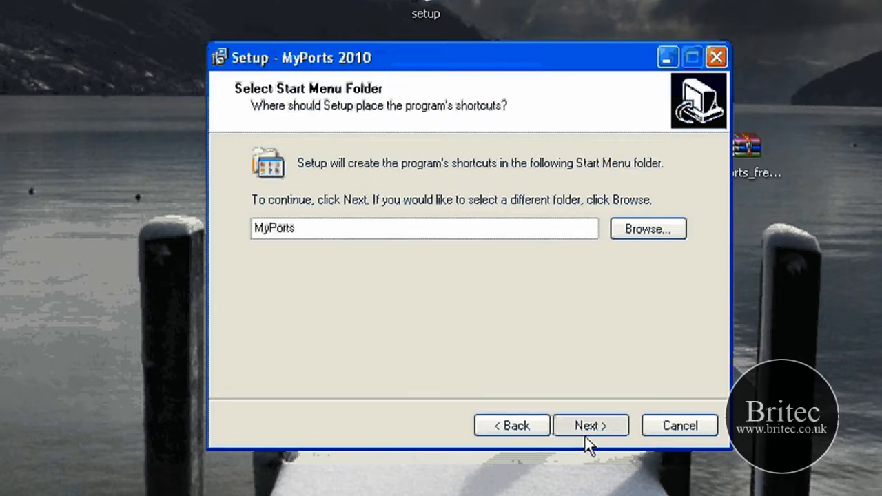
left_click(590, 425)
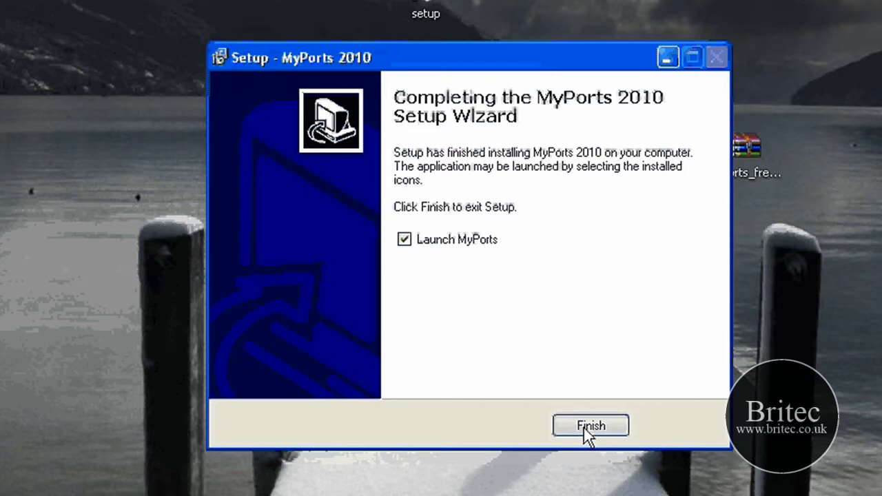
left_click(590, 425)
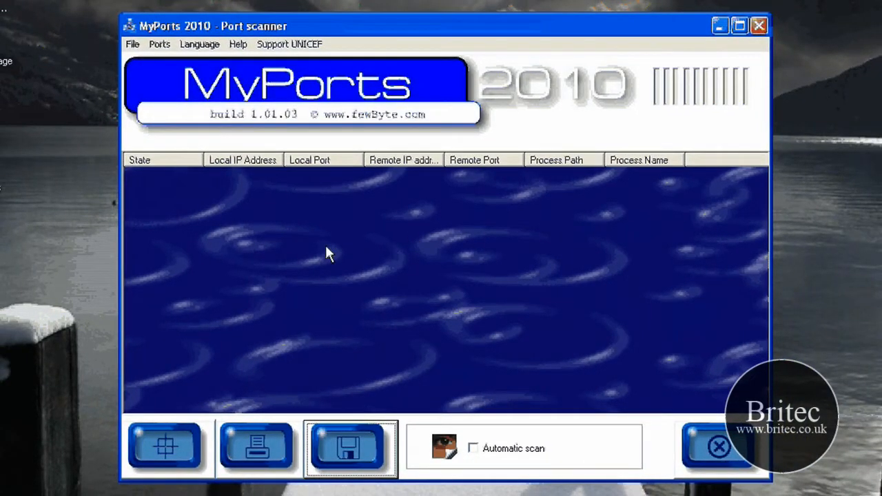
mouse_move(389, 298)
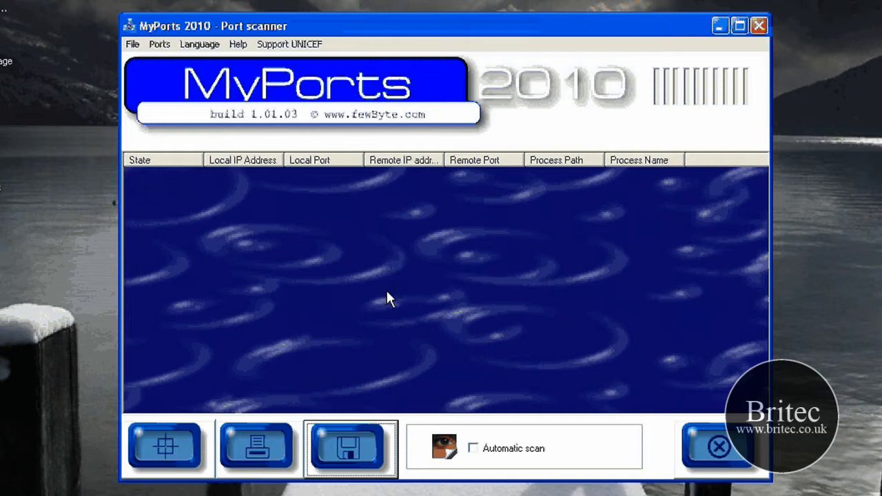
mouse_move(372, 289)
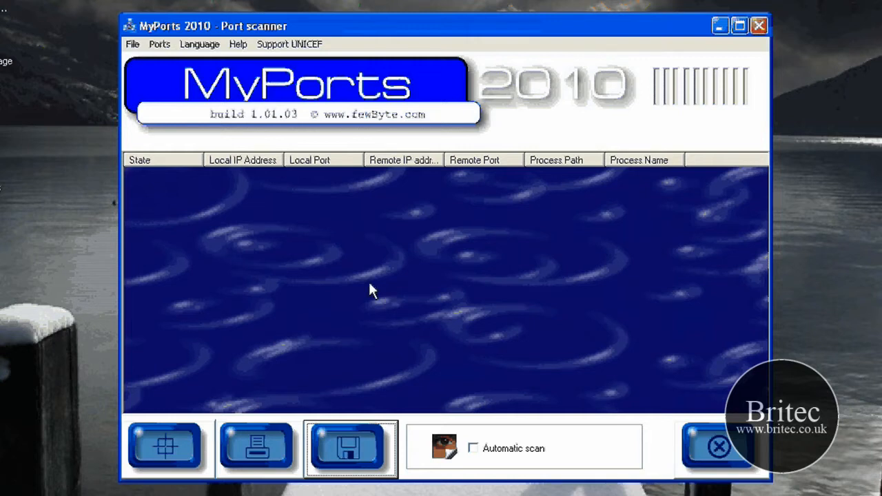
mouse_move(422, 268)
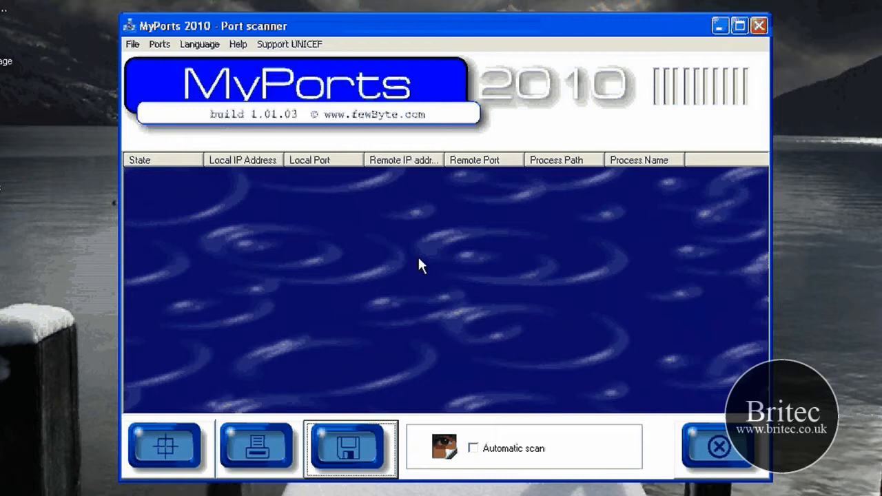
mouse_move(165, 448)
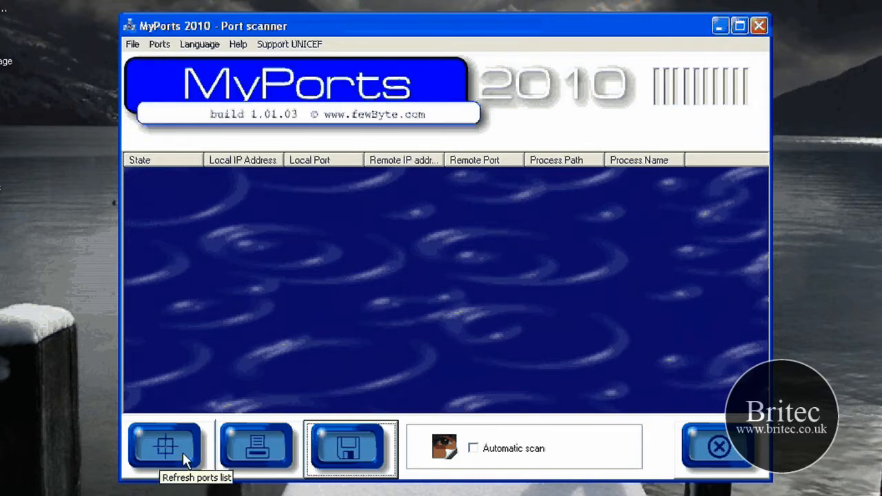
mouse_move(177, 68)
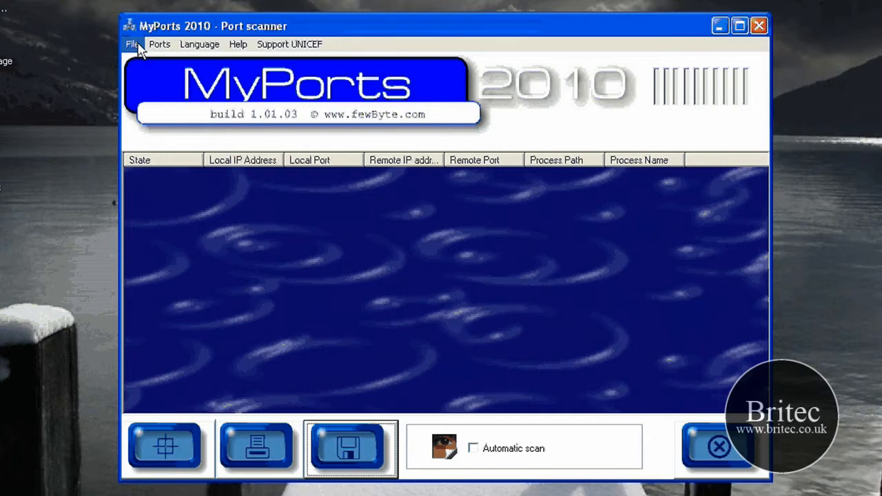
left_click(160, 44)
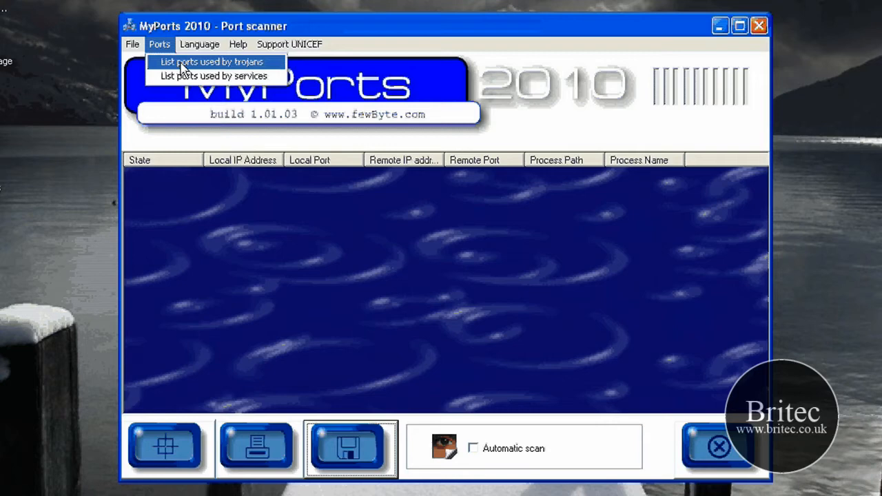
mouse_move(193, 72)
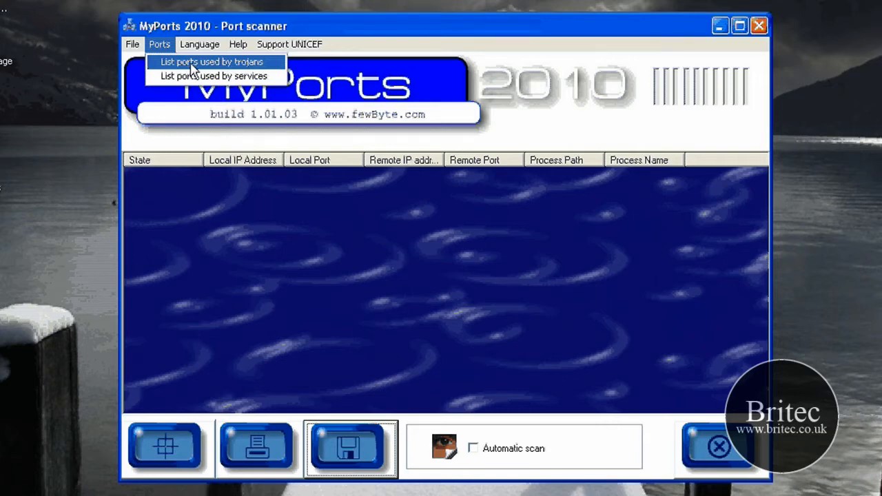
left_click(209, 61)
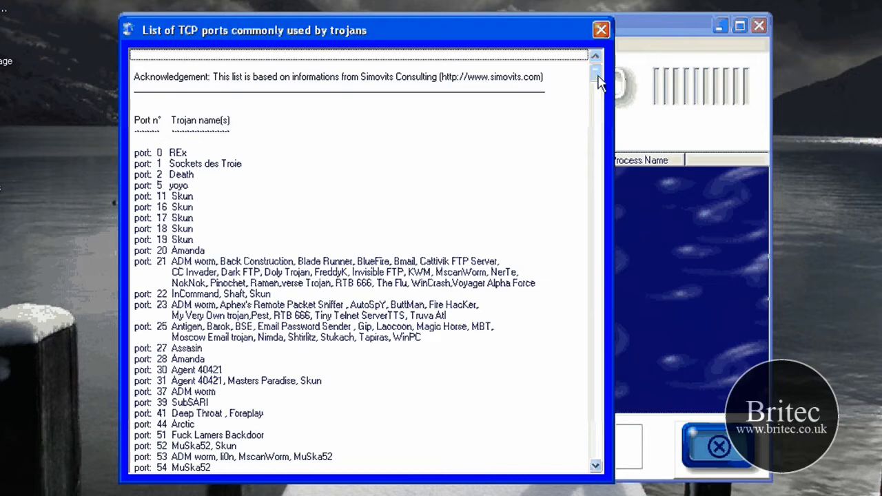
scroll("down", 3)
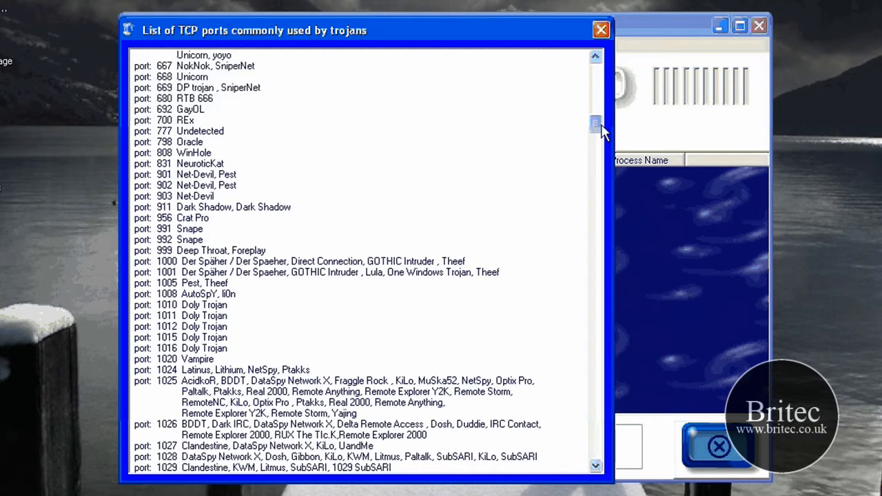
left_click_drag(596, 127, 596, 224)
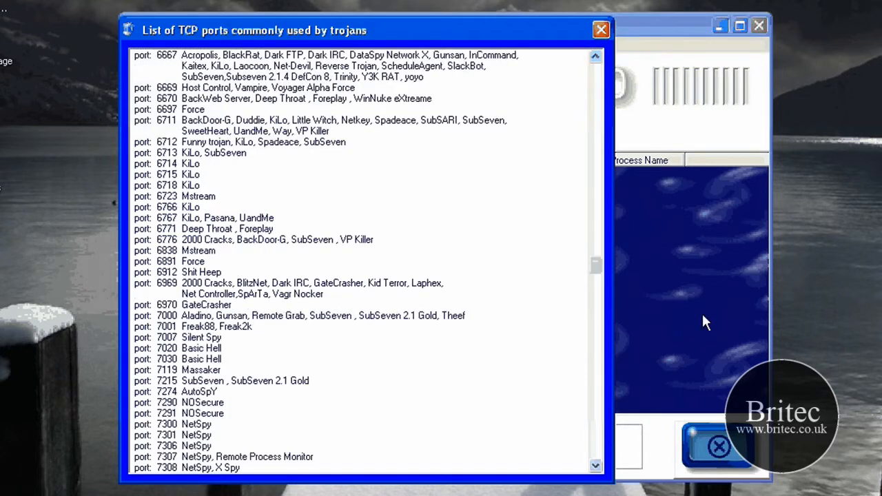
mouse_move(157, 295)
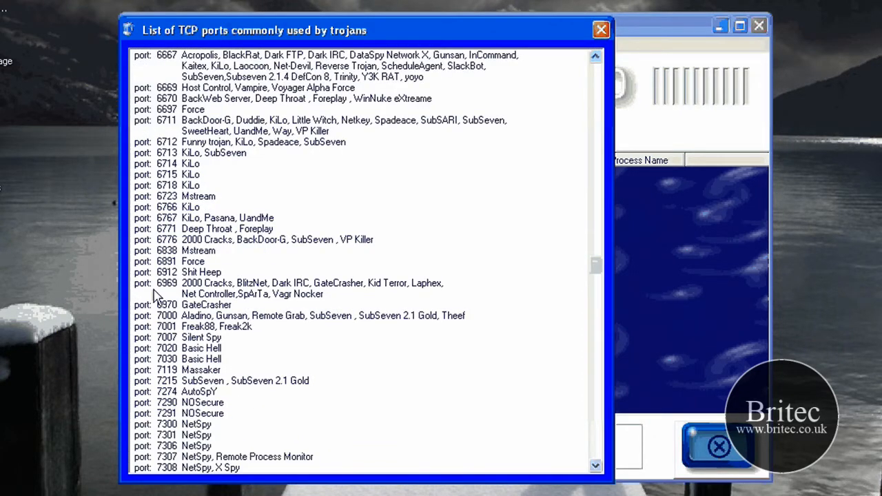
mouse_move(168, 268)
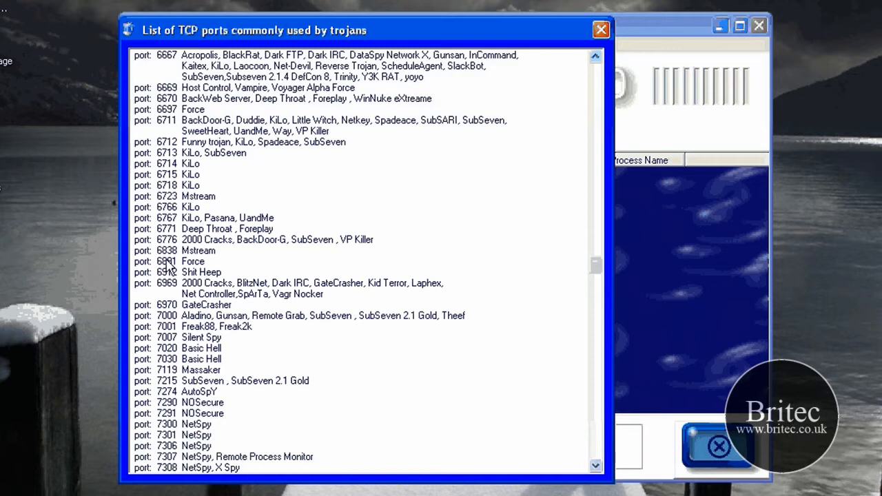
mouse_move(199, 284)
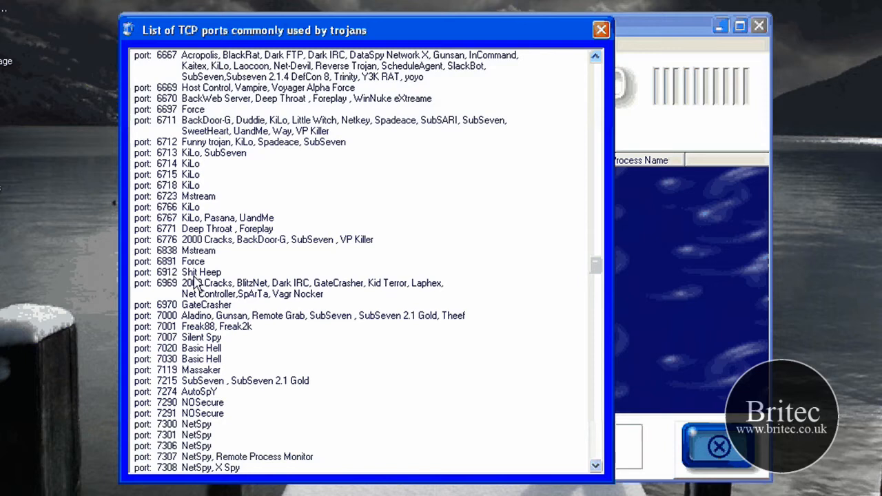
mouse_move(191, 467)
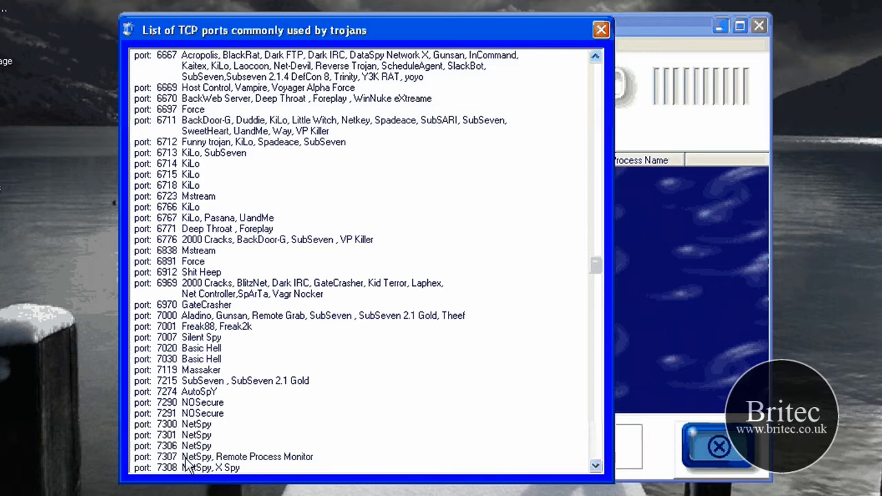
left_click(601, 30)
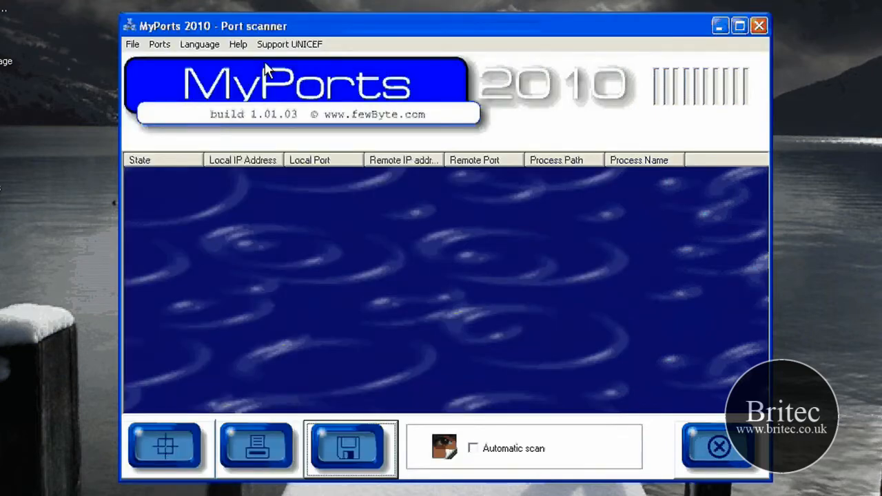
left_click(160, 45)
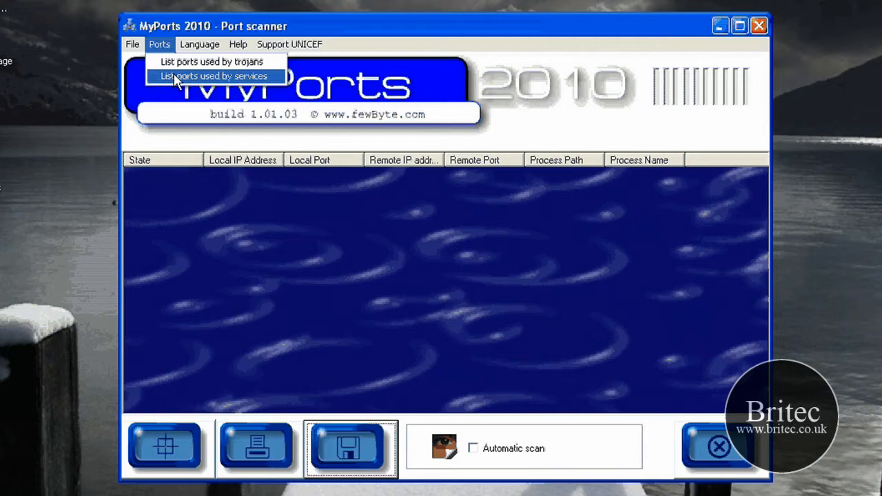
left_click(212, 76)
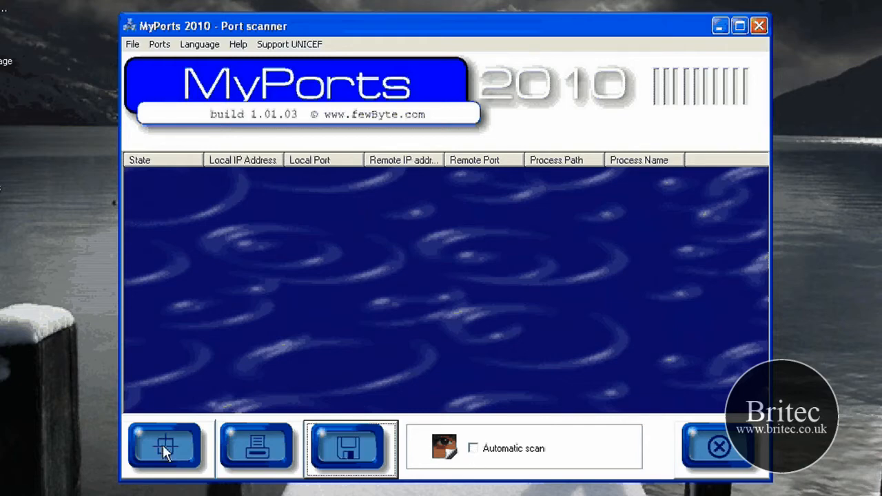
Scan to fill the table with current TCP connections, including firefox.exe to port 80
left_click(166, 448)
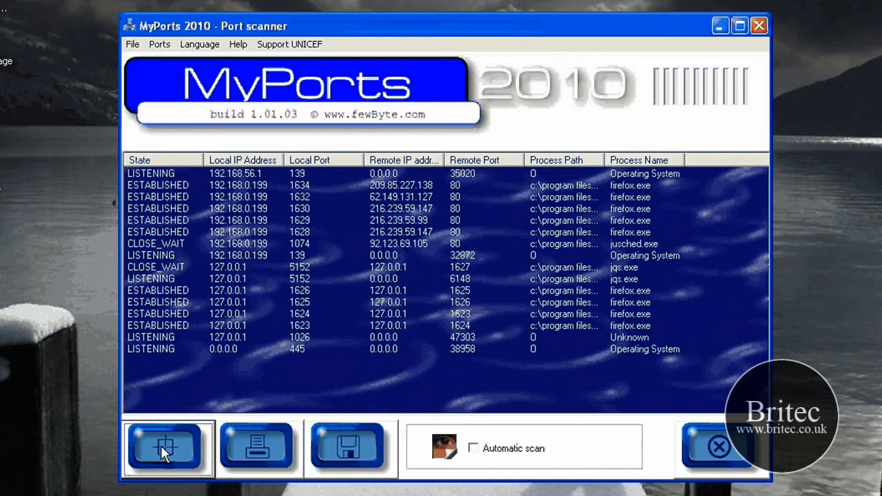
mouse_move(153, 198)
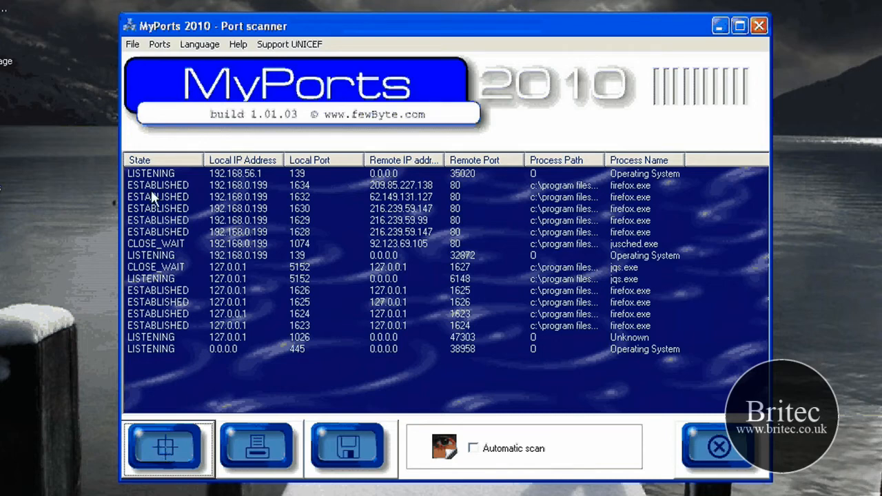
mouse_move(153, 222)
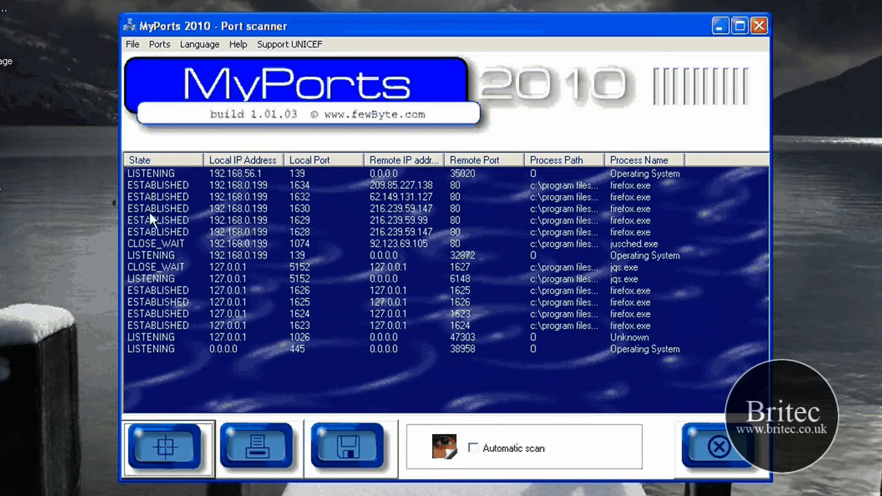
mouse_move(152, 369)
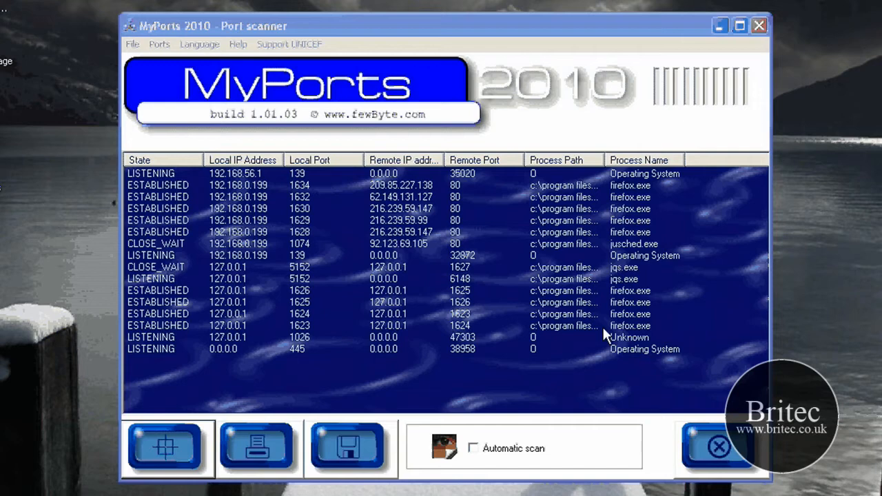
mouse_move(645, 325)
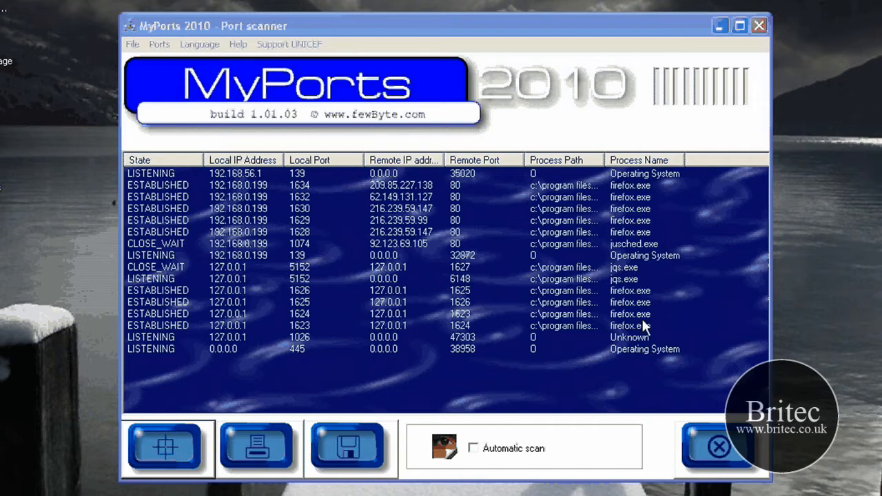
mouse_move(624, 296)
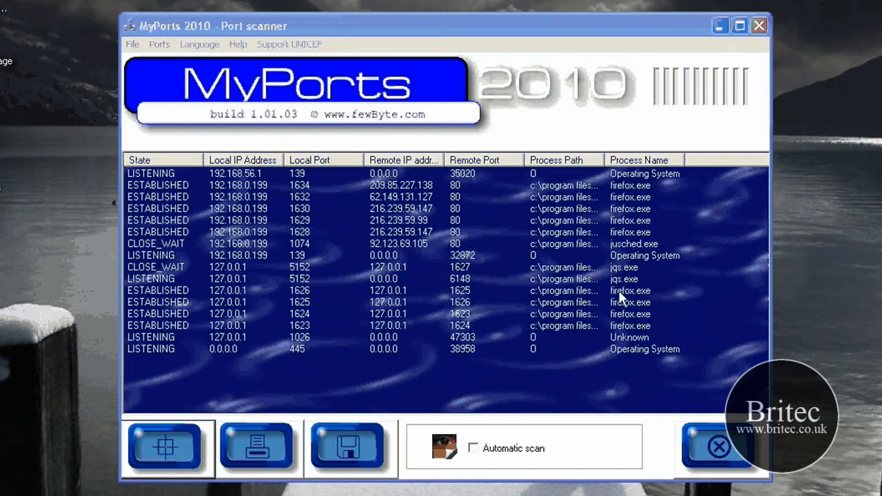
mouse_move(797, 359)
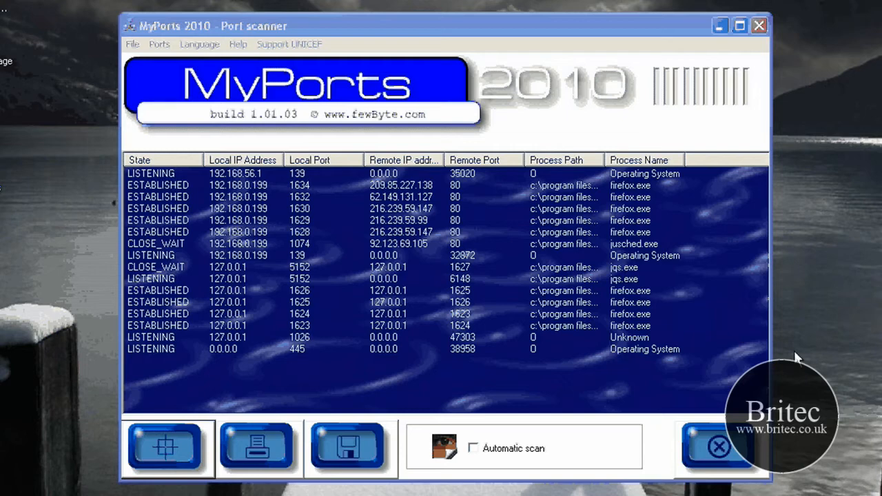
mouse_move(518, 338)
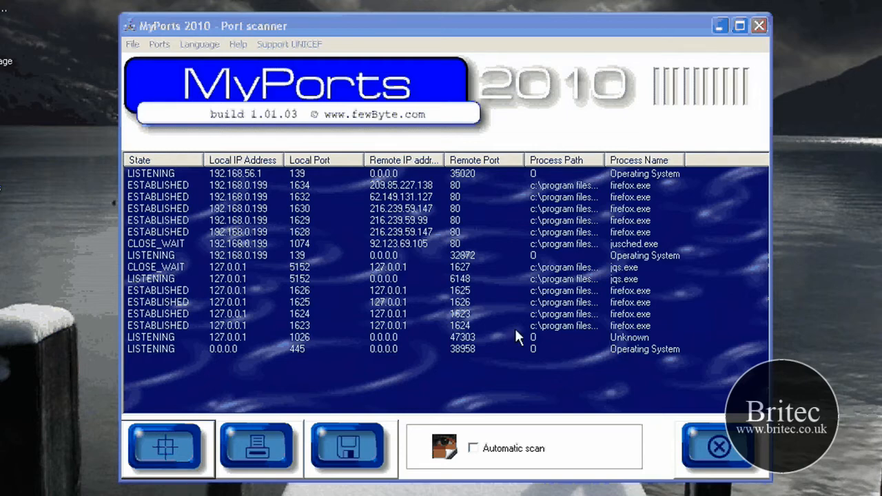
mouse_move(555, 338)
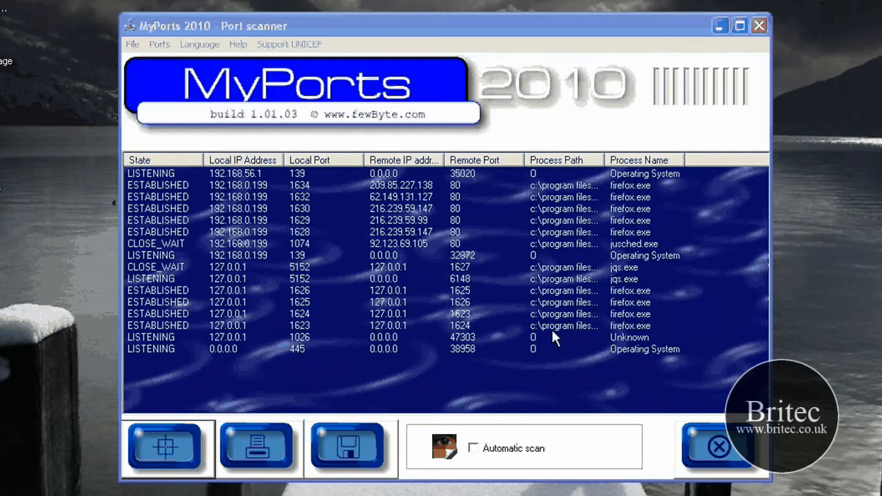
mouse_move(372, 378)
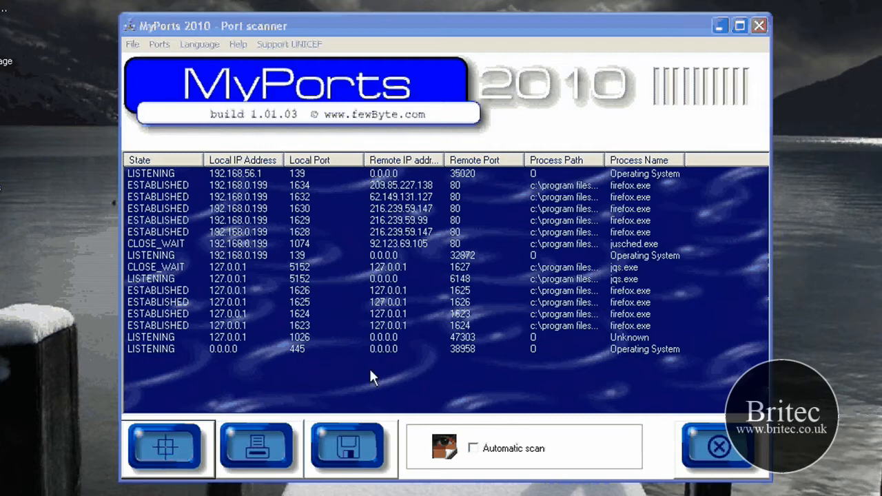
mouse_move(370, 328)
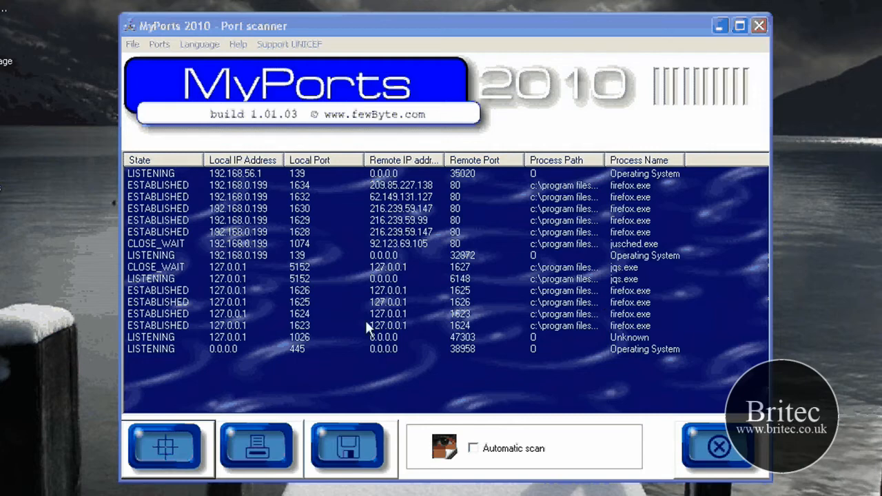
mouse_move(317, 324)
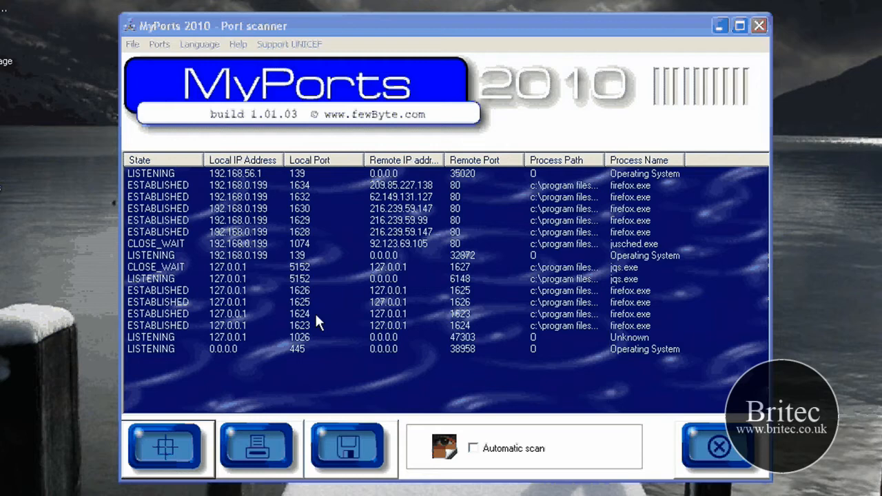
mouse_move(152, 297)
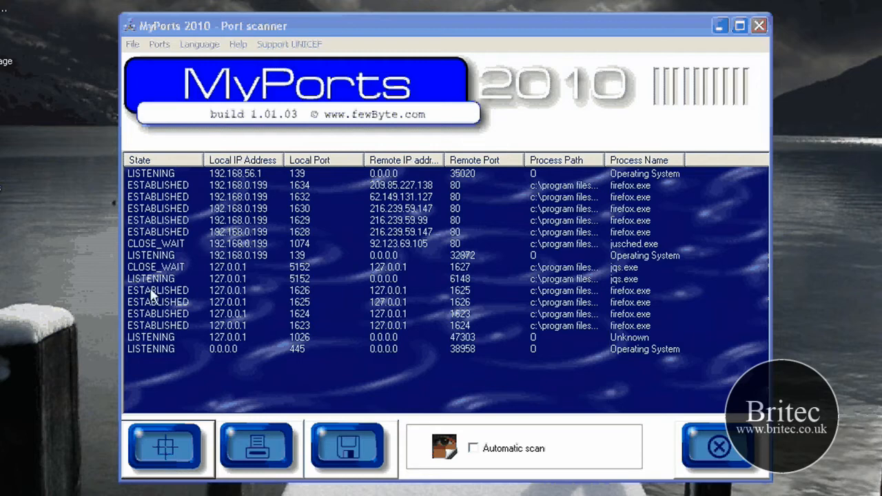
mouse_move(153, 298)
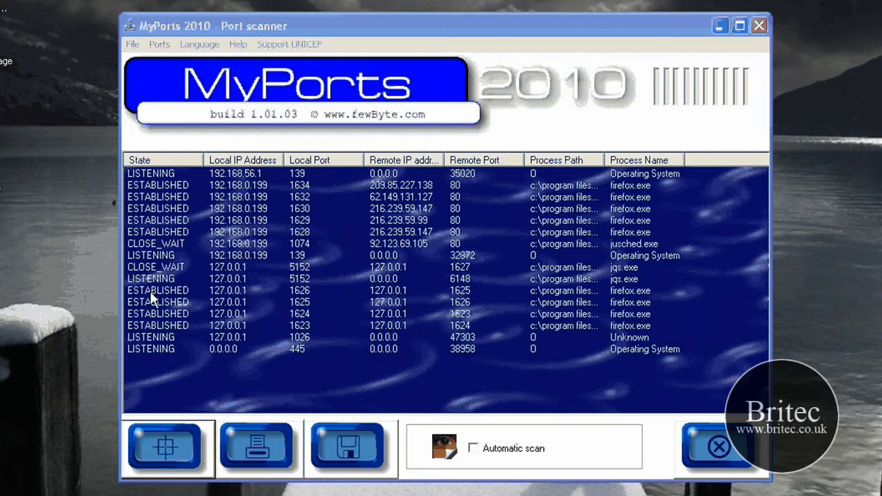
mouse_move(140, 188)
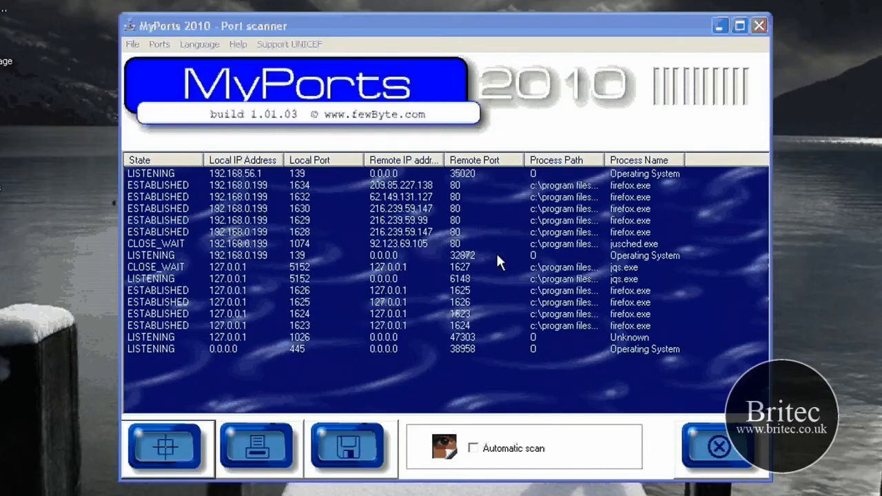
mouse_move(145, 361)
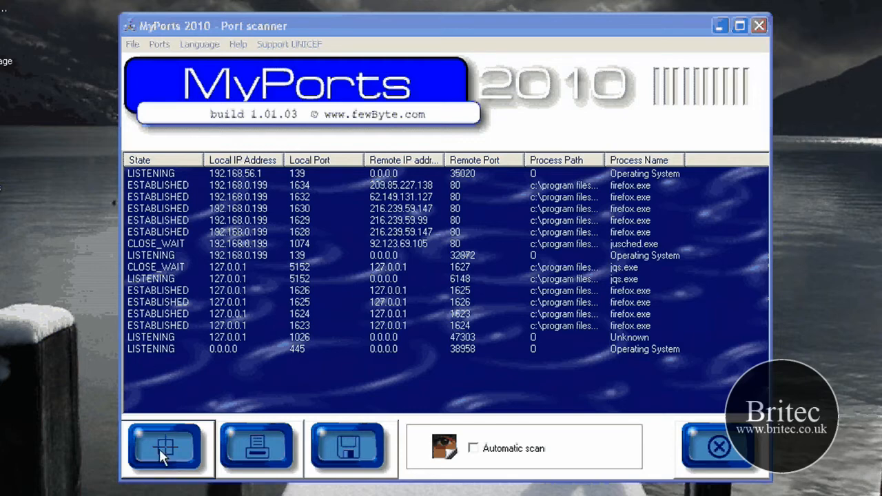
Rescan so the list refreshes, showing former firefox connections in TIME_WAIT
left_click(168, 447)
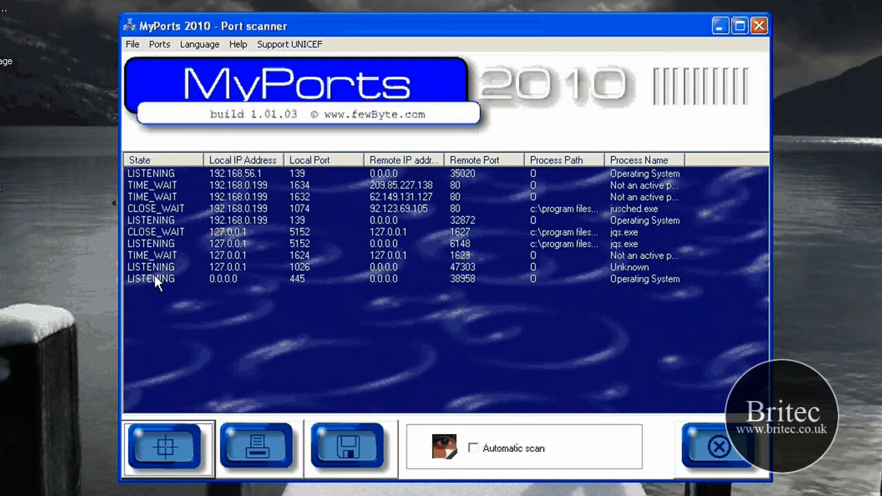
mouse_move(151, 200)
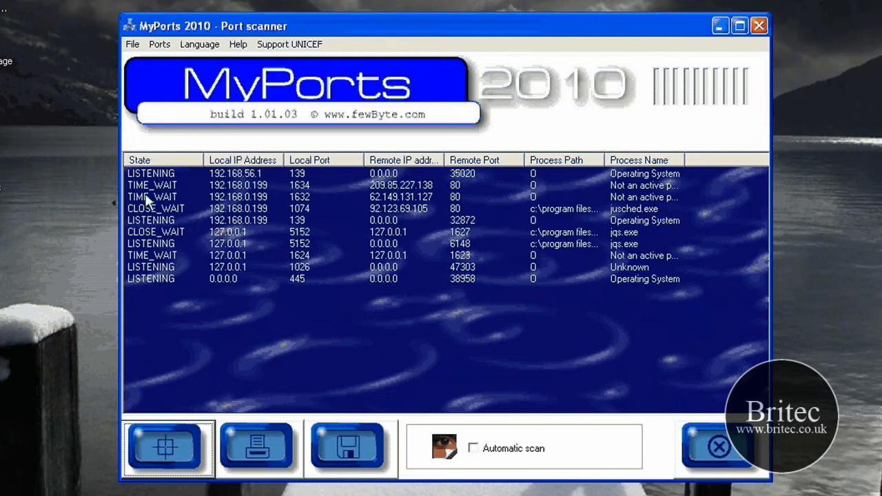
mouse_move(141, 300)
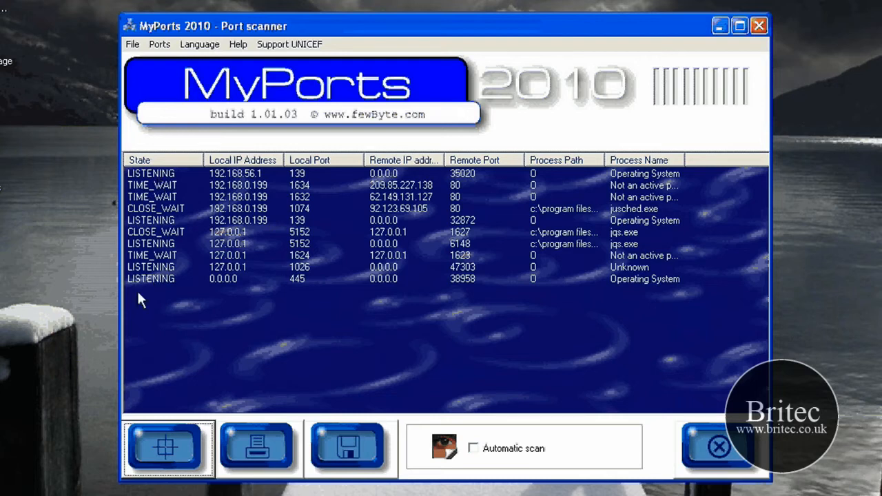
mouse_move(648, 328)
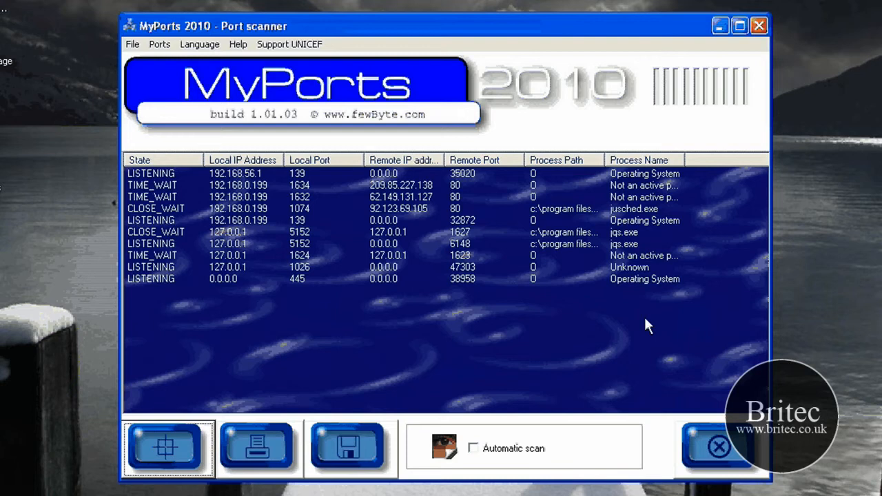
mouse_move(657, 190)
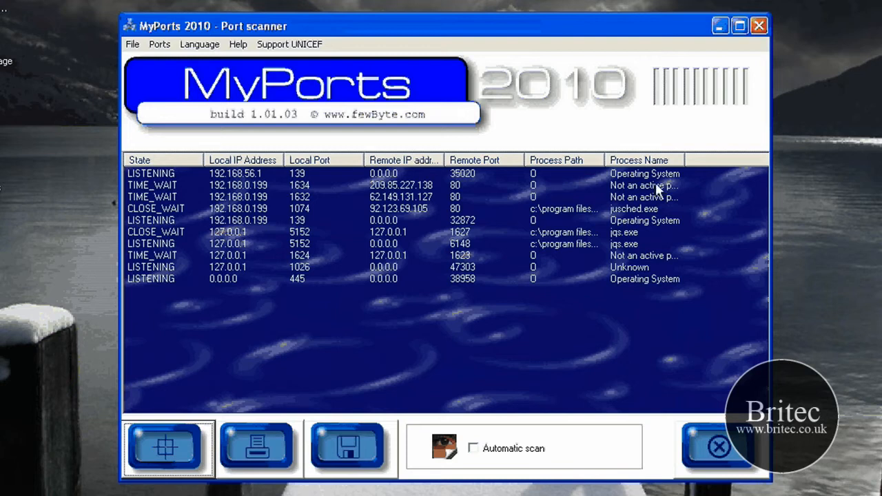
mouse_move(228, 172)
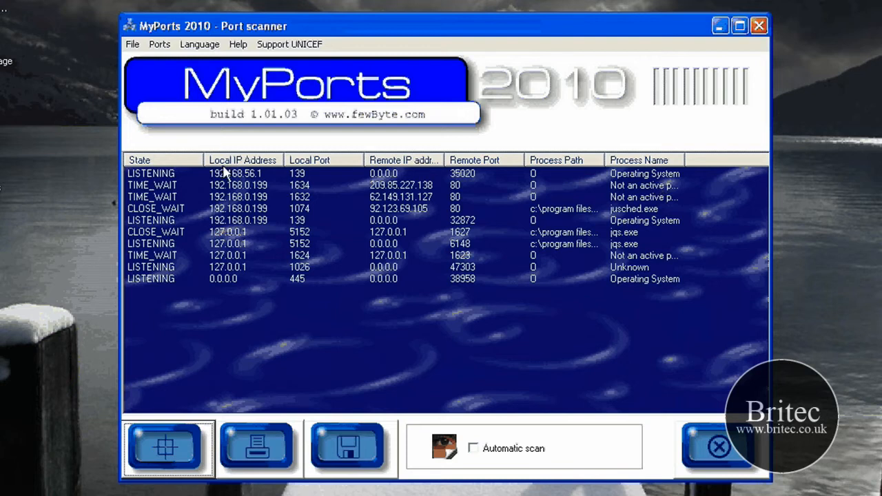
mouse_move(301, 172)
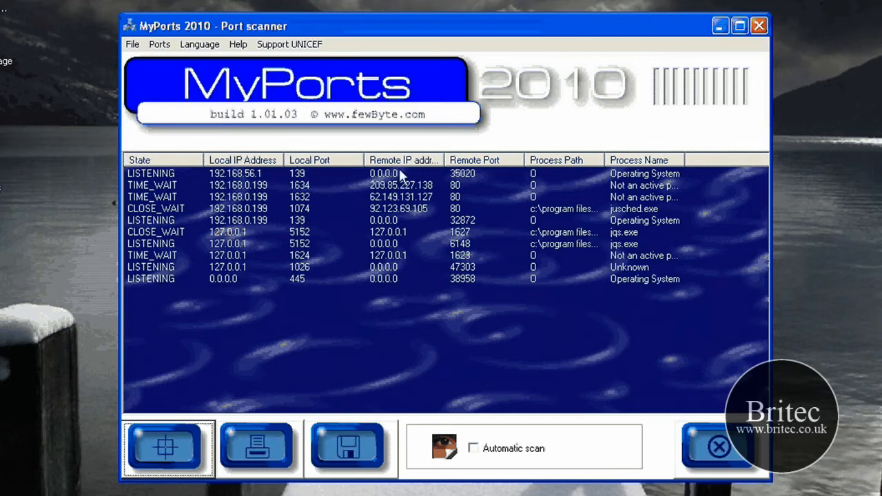
mouse_move(414, 182)
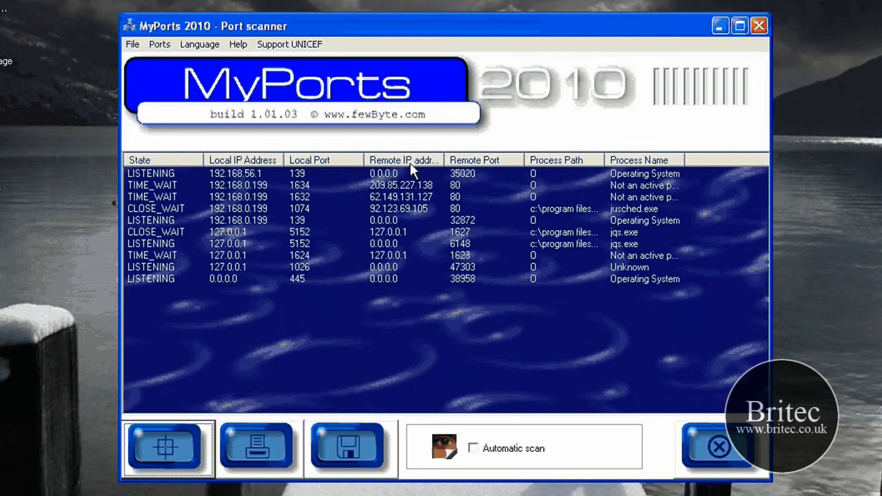
mouse_move(477, 172)
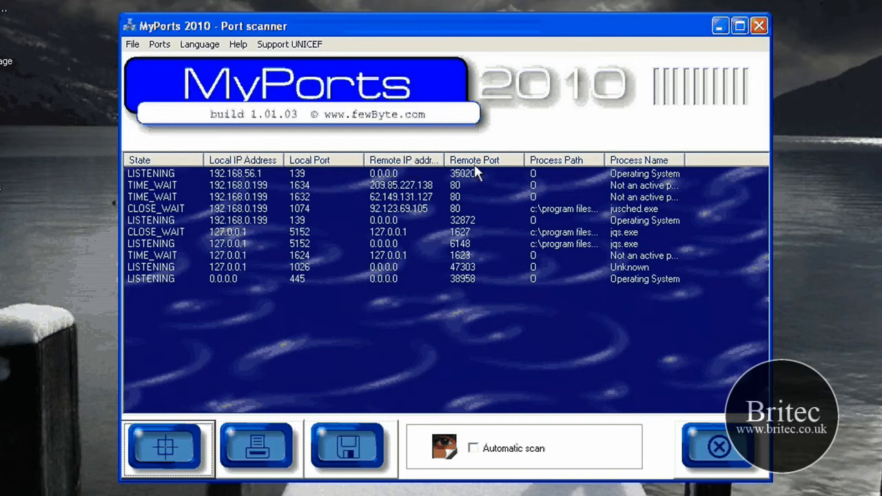
mouse_move(566, 201)
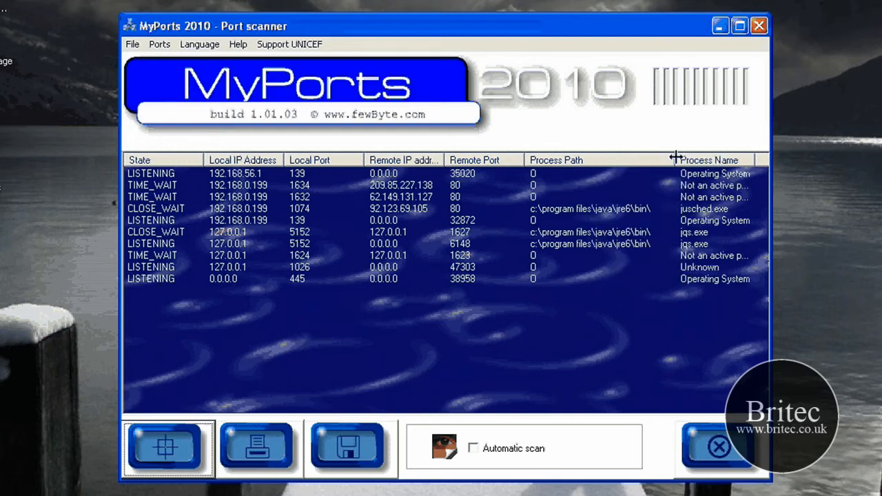
left_click(297, 278)
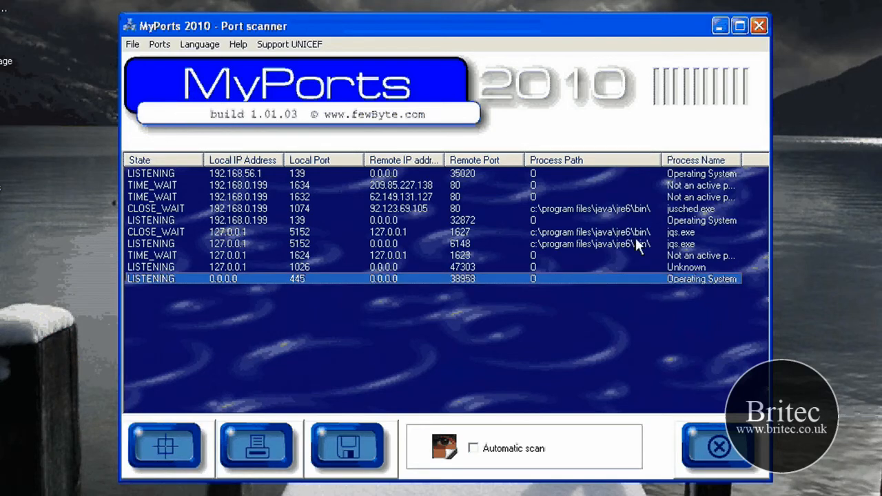
mouse_move(590, 237)
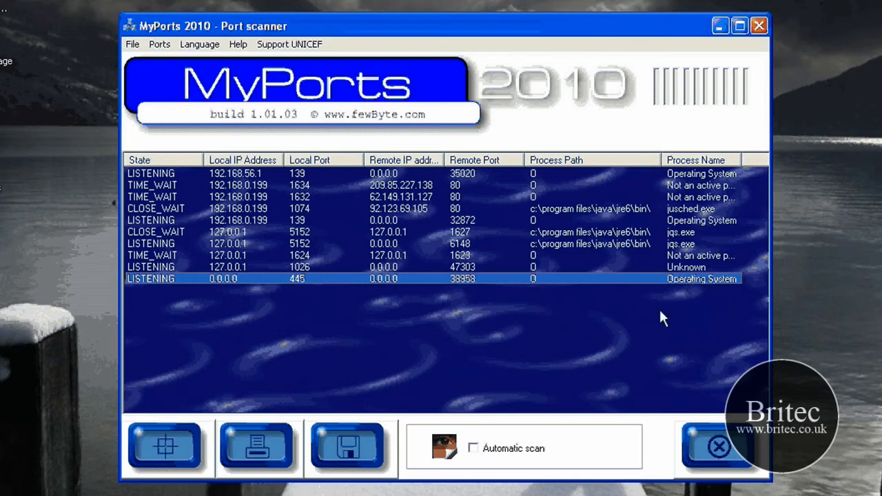
mouse_move(725, 196)
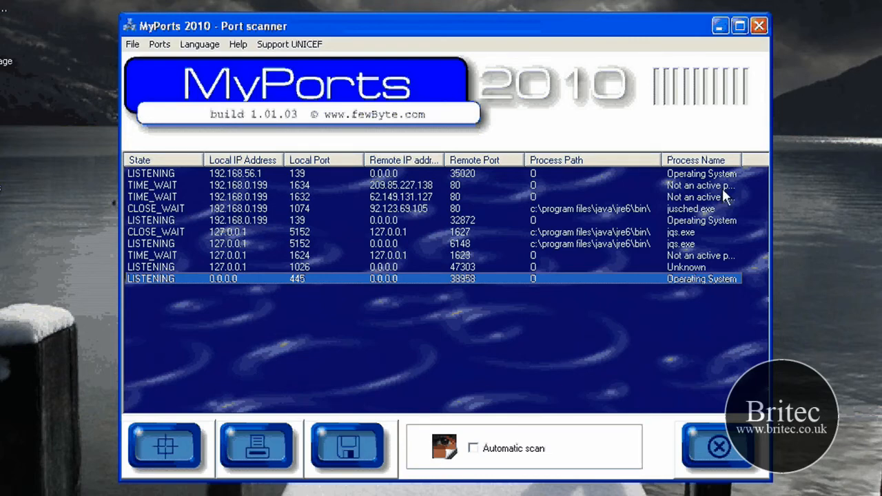
mouse_move(706, 237)
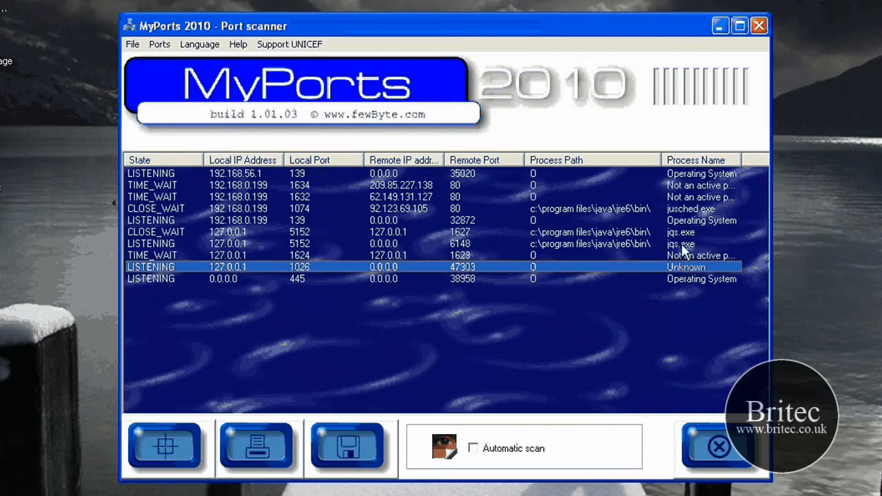
mouse_move(692, 276)
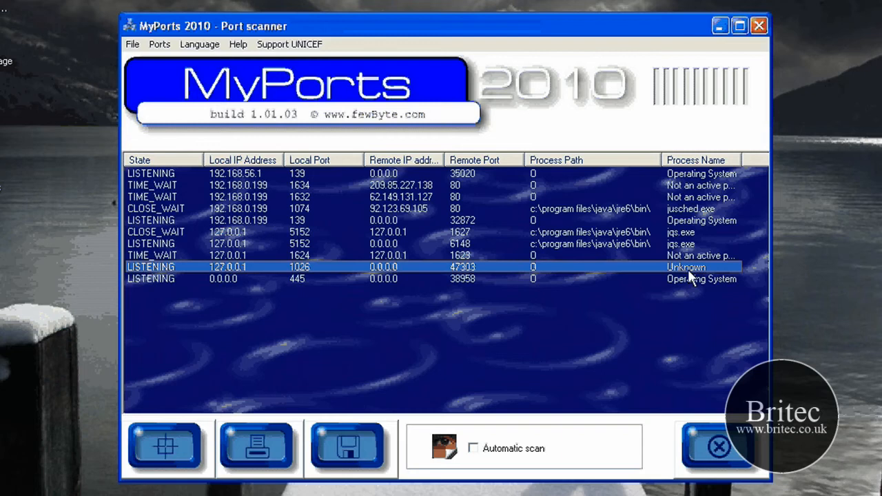
mouse_move(682, 276)
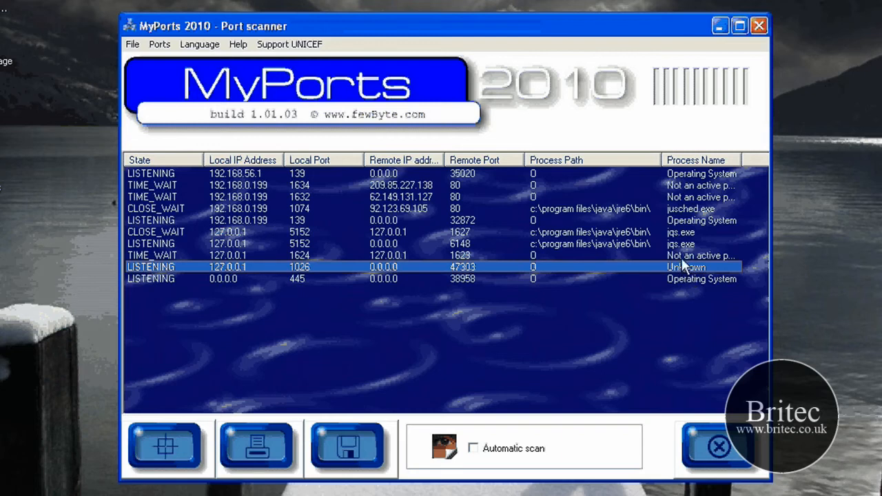
mouse_move(683, 269)
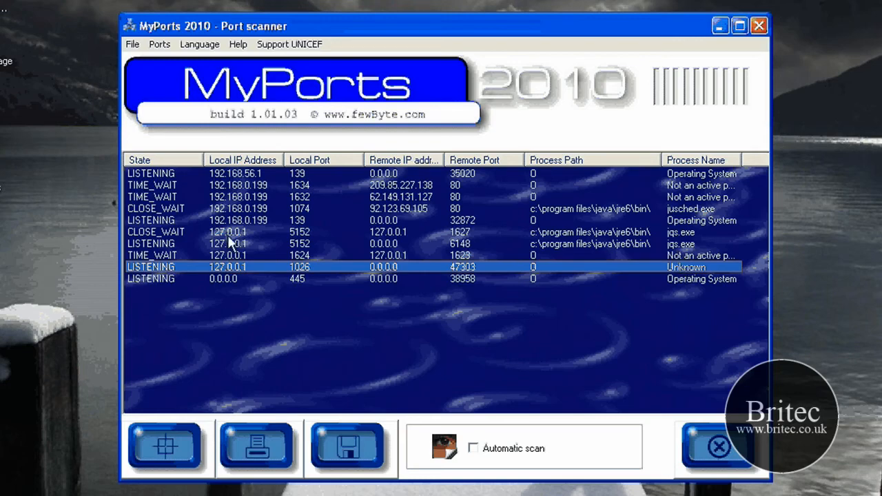
mouse_move(352, 295)
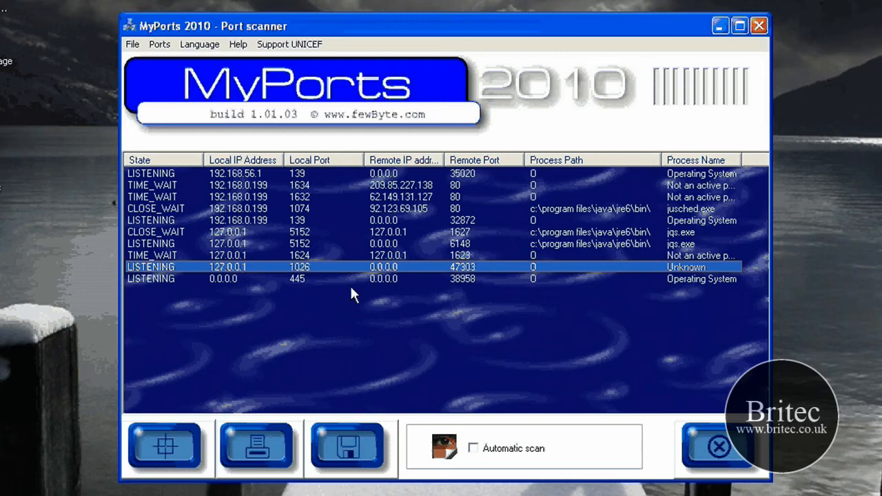
mouse_move(433, 273)
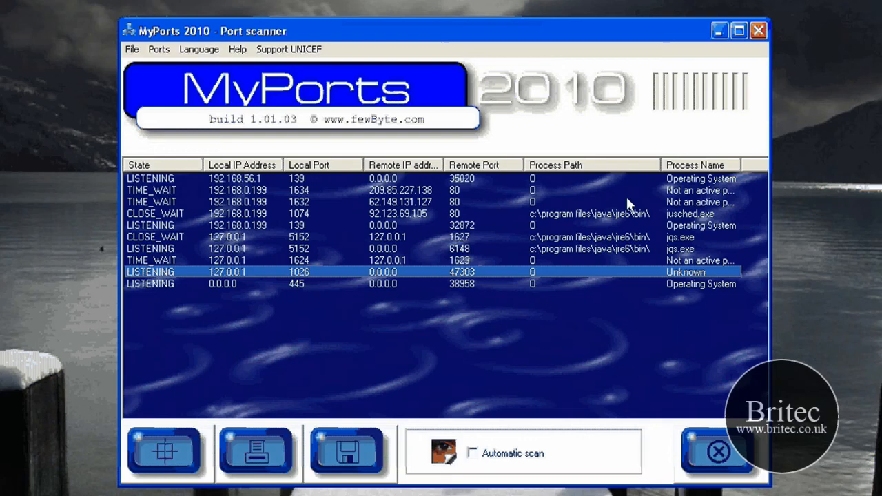
mouse_move(860, 212)
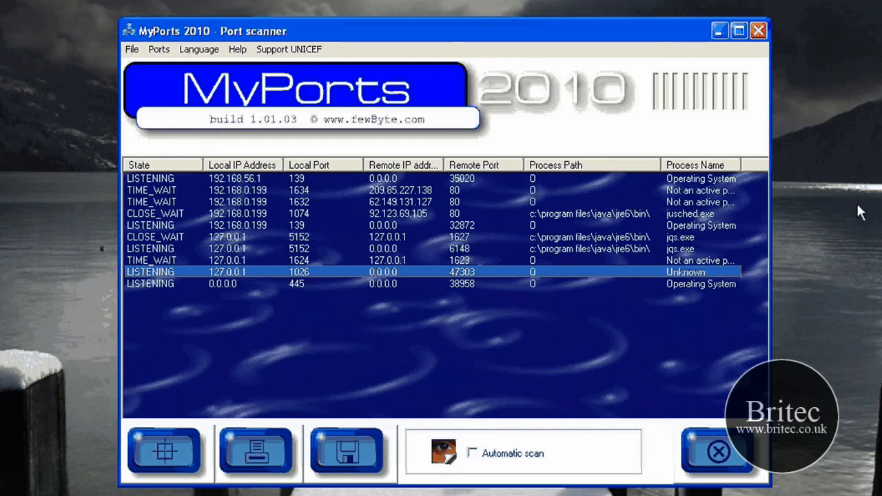
mouse_move(384, 153)
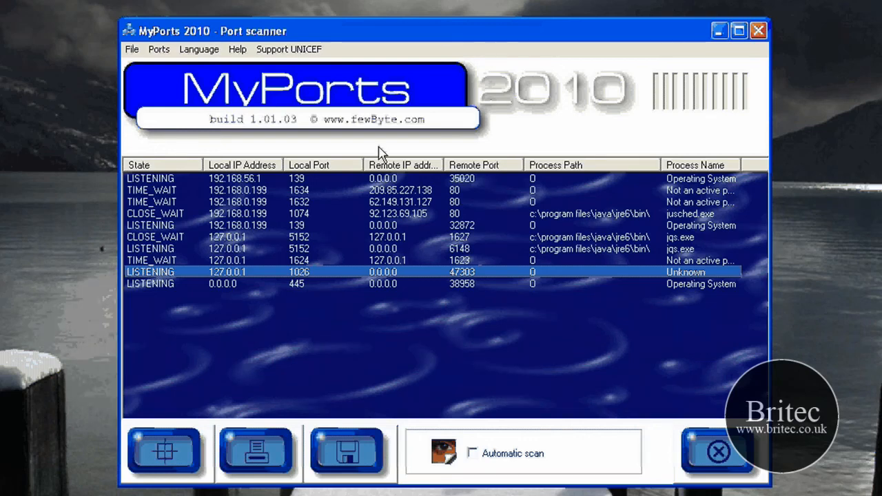
mouse_move(683, 97)
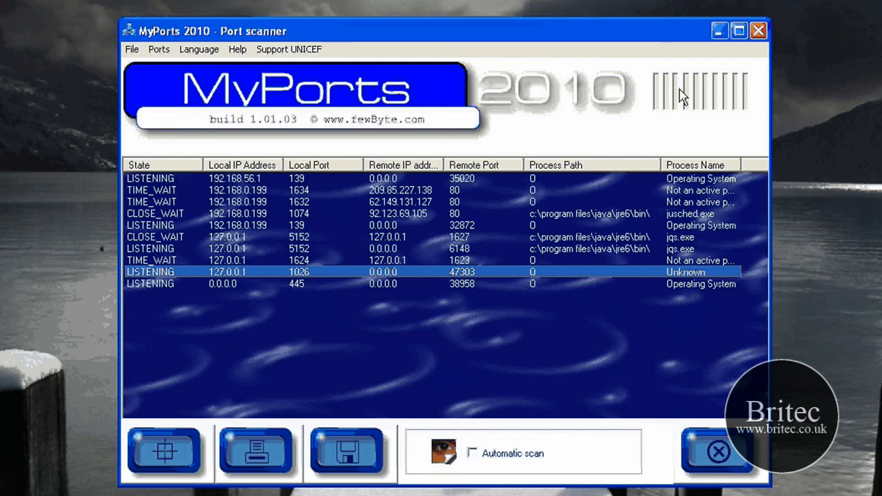
mouse_move(623, 121)
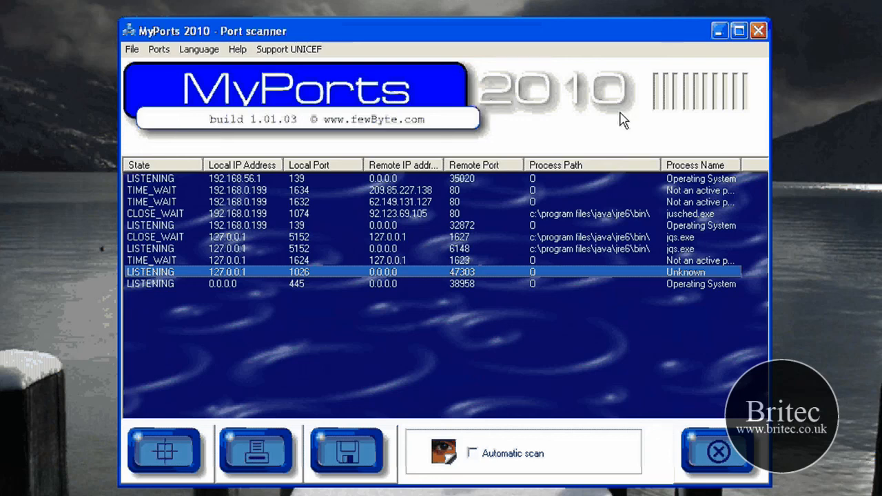
mouse_move(650, 114)
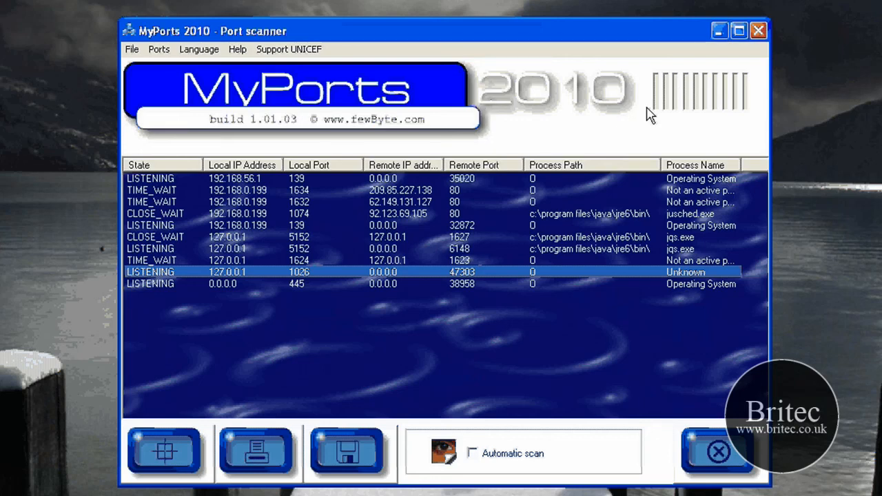
mouse_move(584, 142)
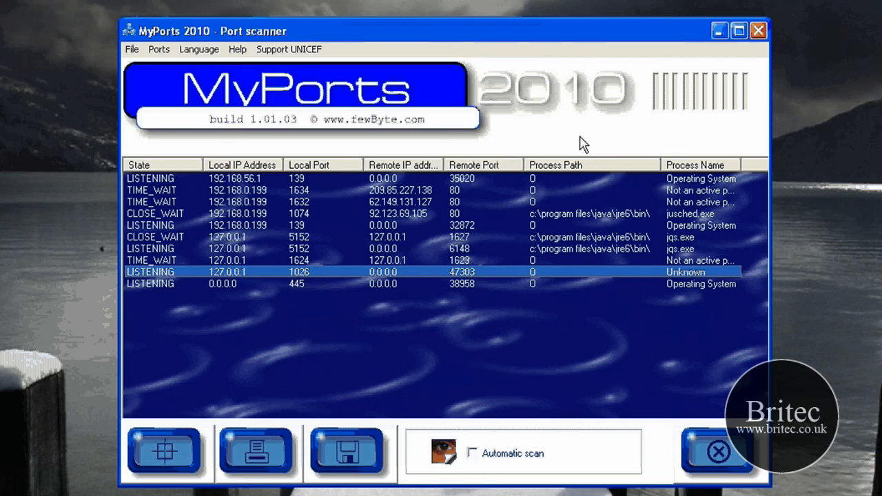
mouse_move(532, 122)
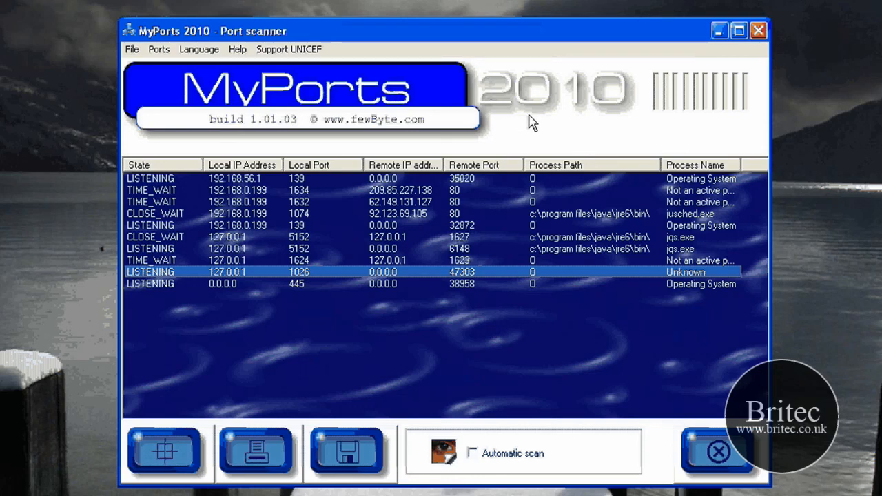